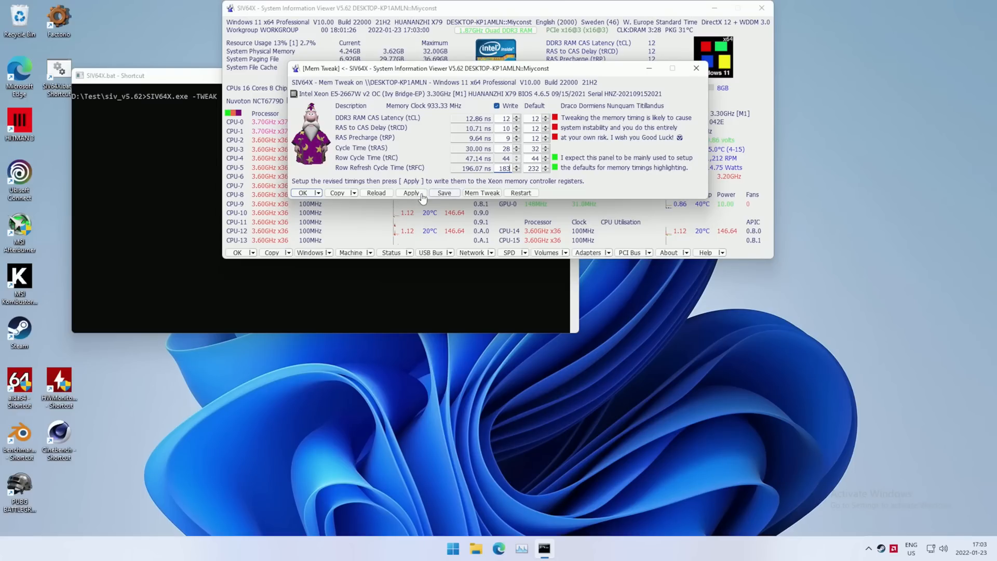
# Apply the tightened DDR3 timings, lowering Row Cycle Time from 44 to 37.
pyautogui.click(411, 192)
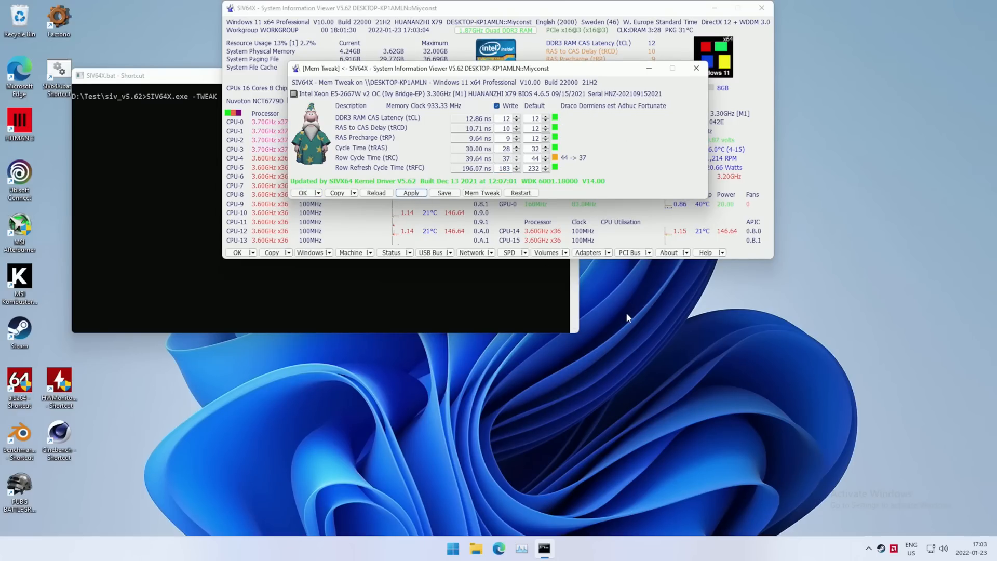